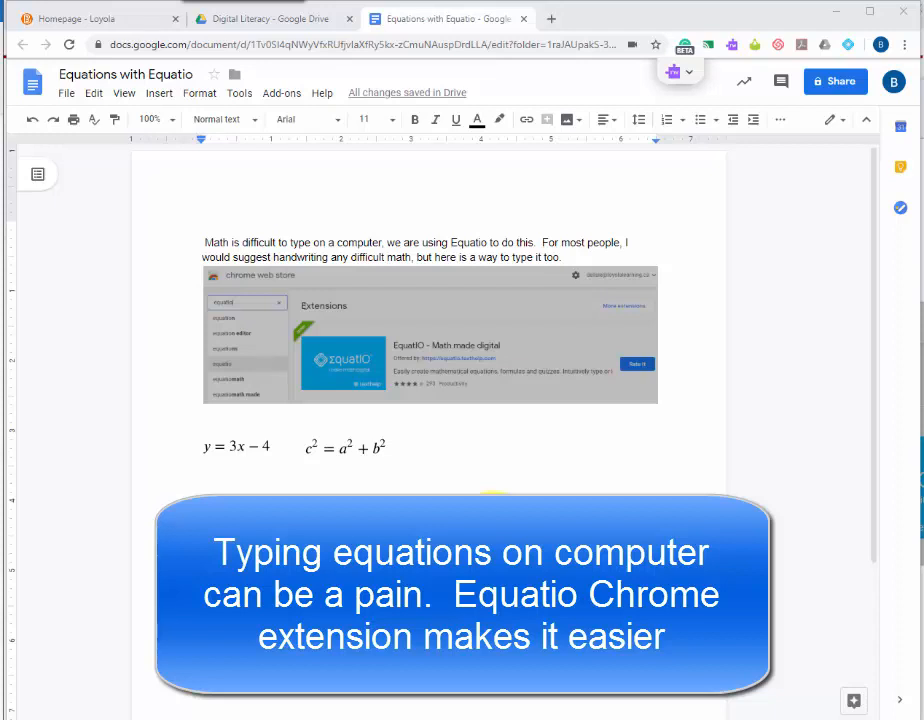
mouse_move(470, 475)
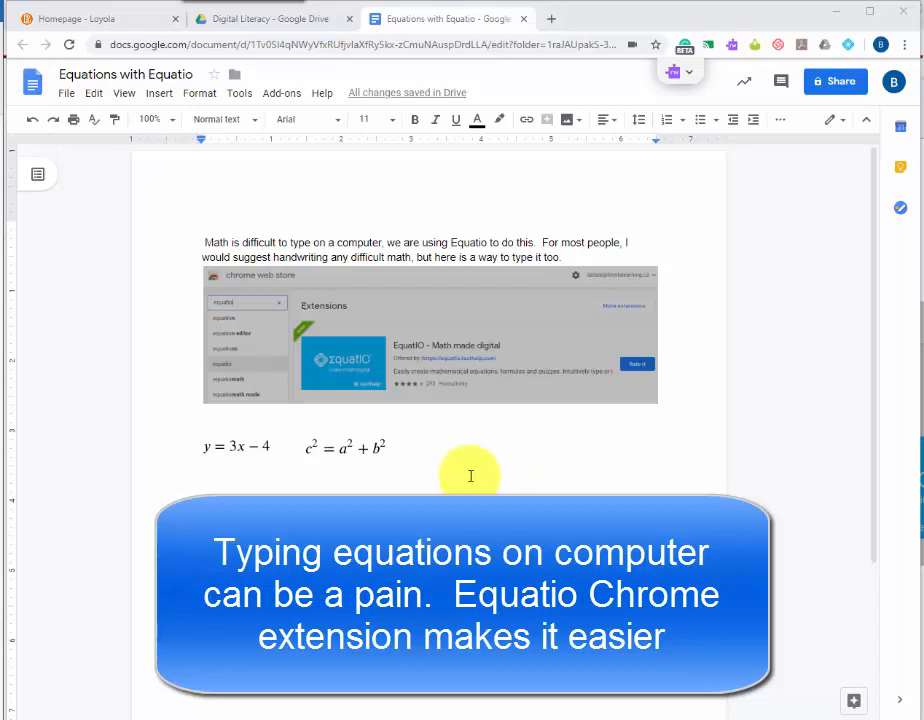
mouse_move(332, 430)
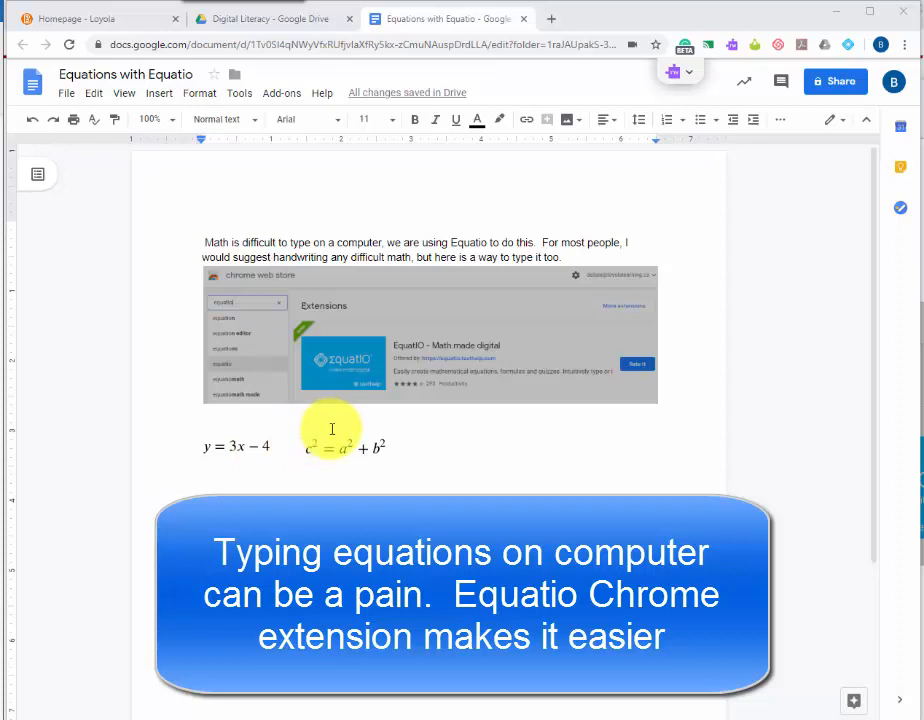
mouse_move(415, 451)
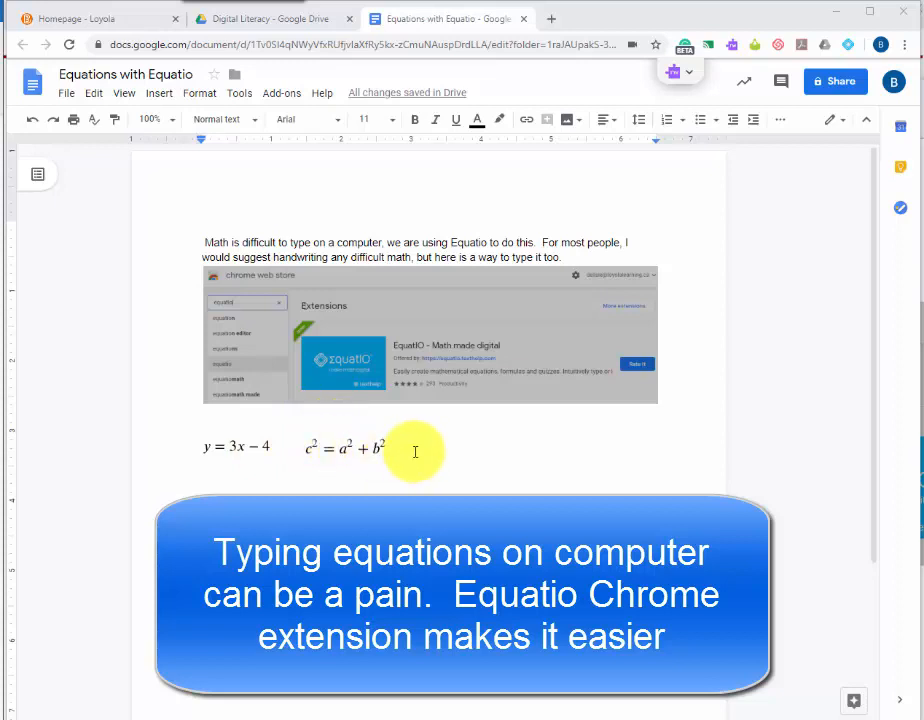
mouse_move(390, 460)
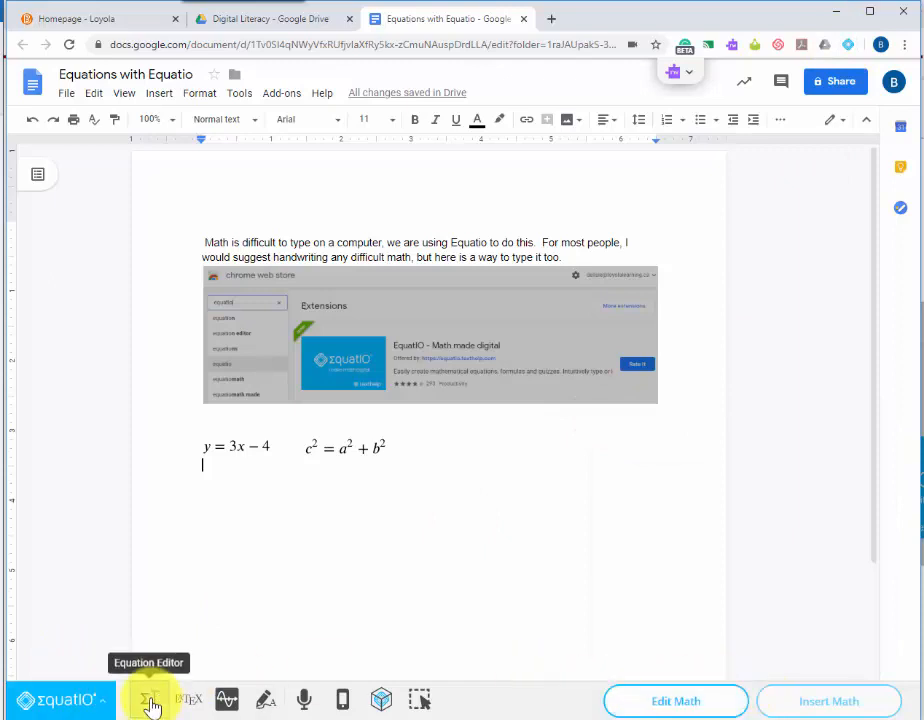
Open EquatIO's Equation Editor and choose the microphone Speech Input tool
left_click(150, 699)
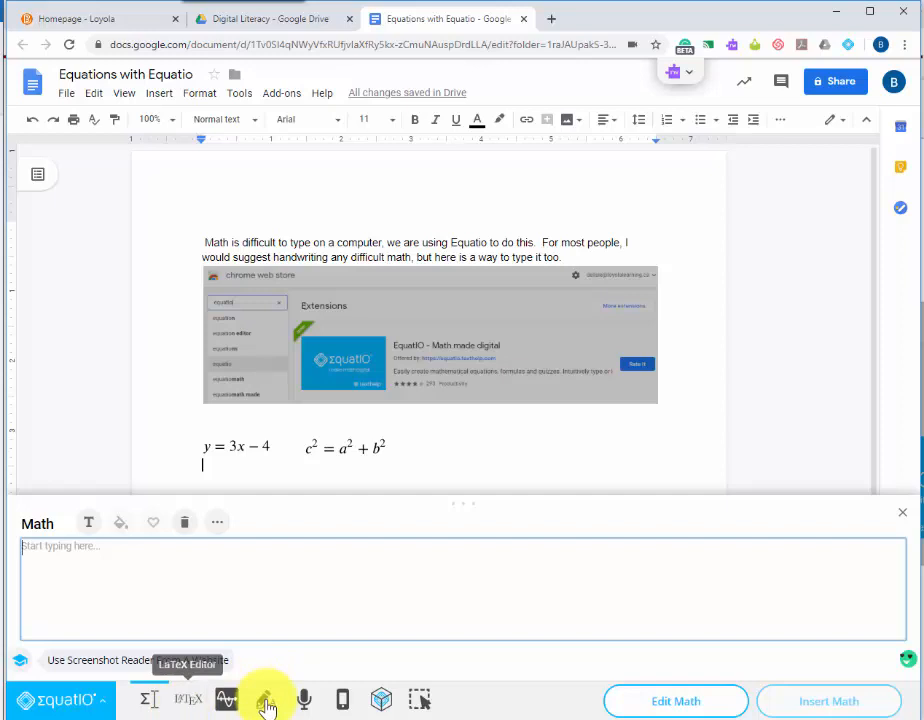
left_click(304, 699)
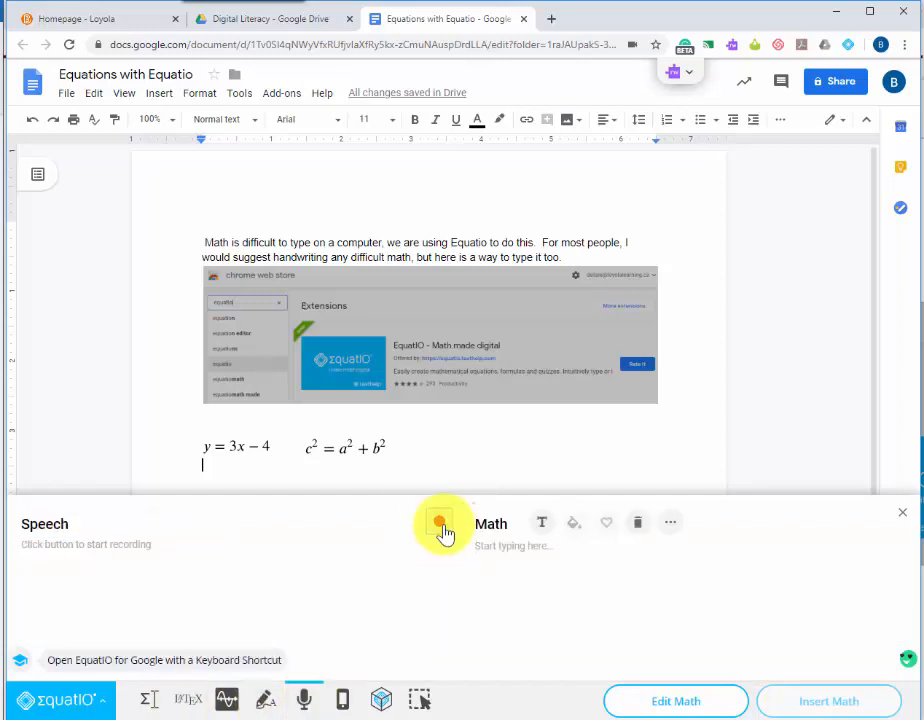
Dictate c² = a² + b² and 10² = a² + b² by recording, then pause
left_click(439, 524)
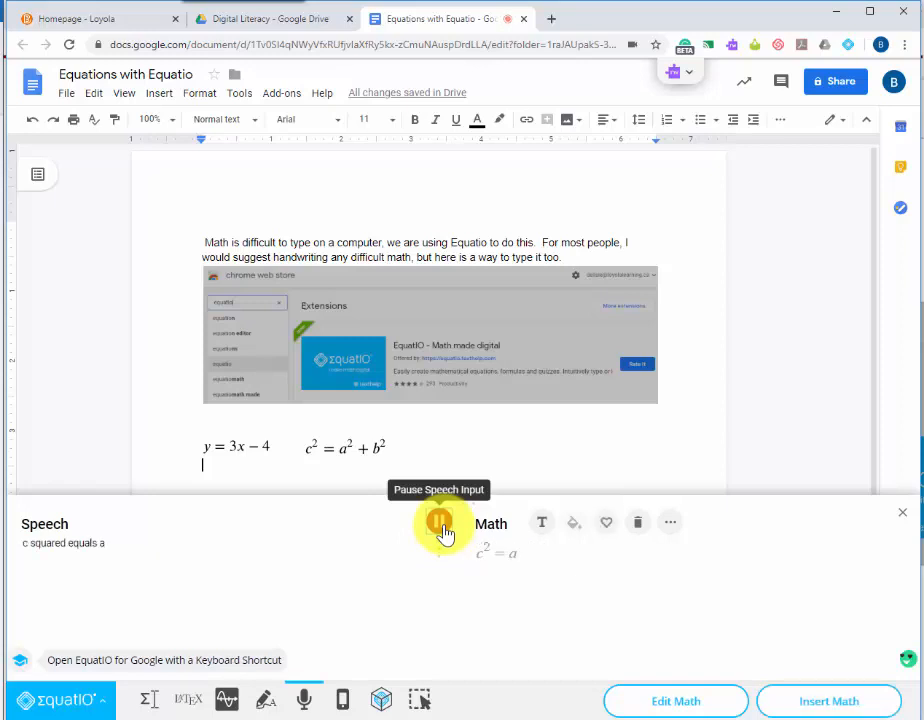
left_click(439, 521)
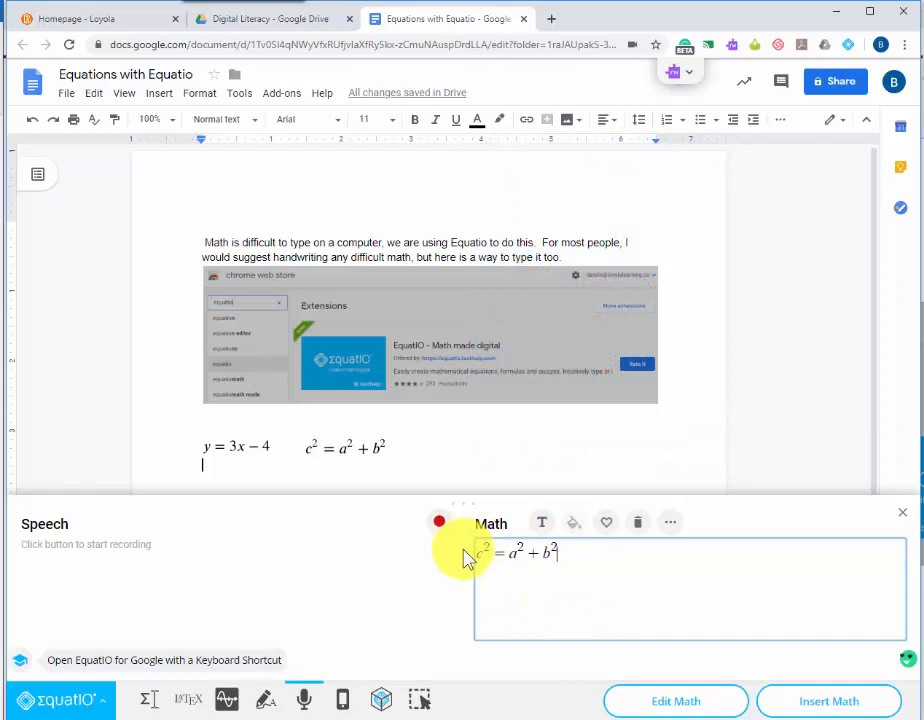
mouse_move(605, 522)
type("10^2 = a^2 + b^2")
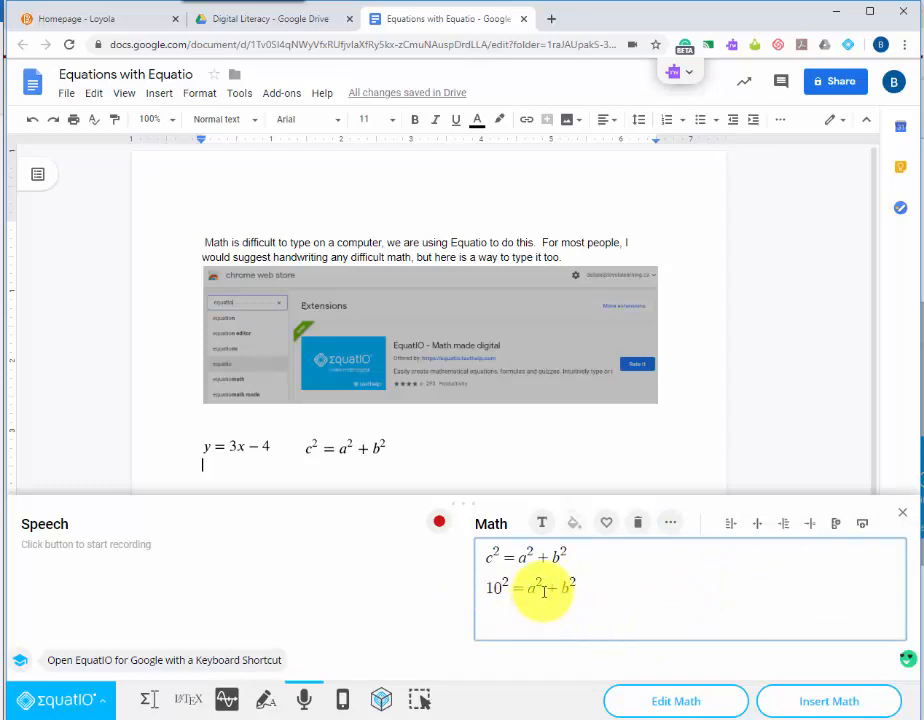
mouse_move(765, 700)
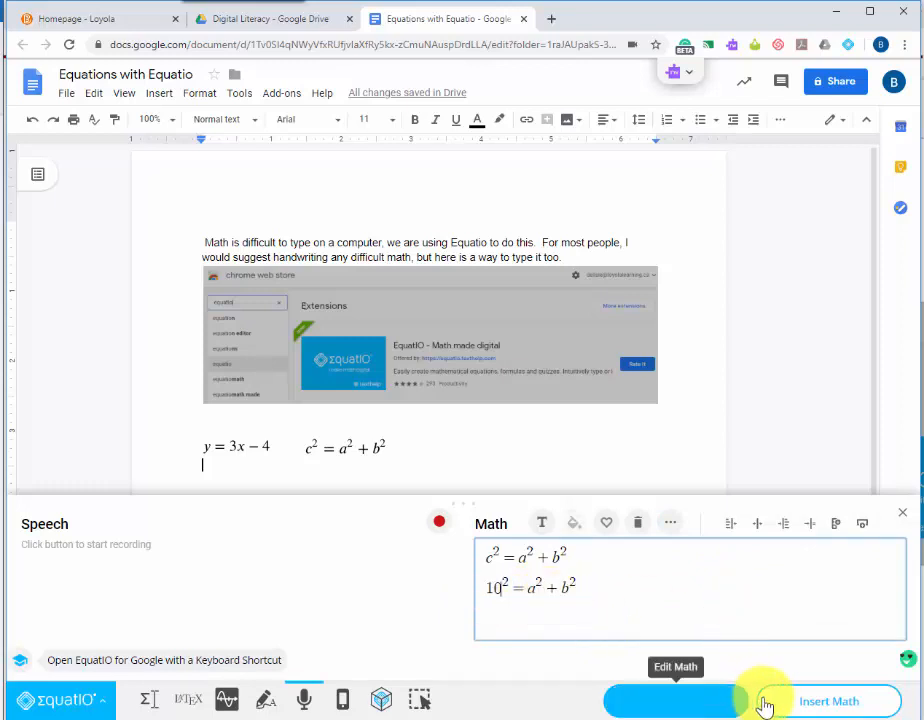
Insert the two dictated equations into the document and select the inserted equation image
left_click(829, 700)
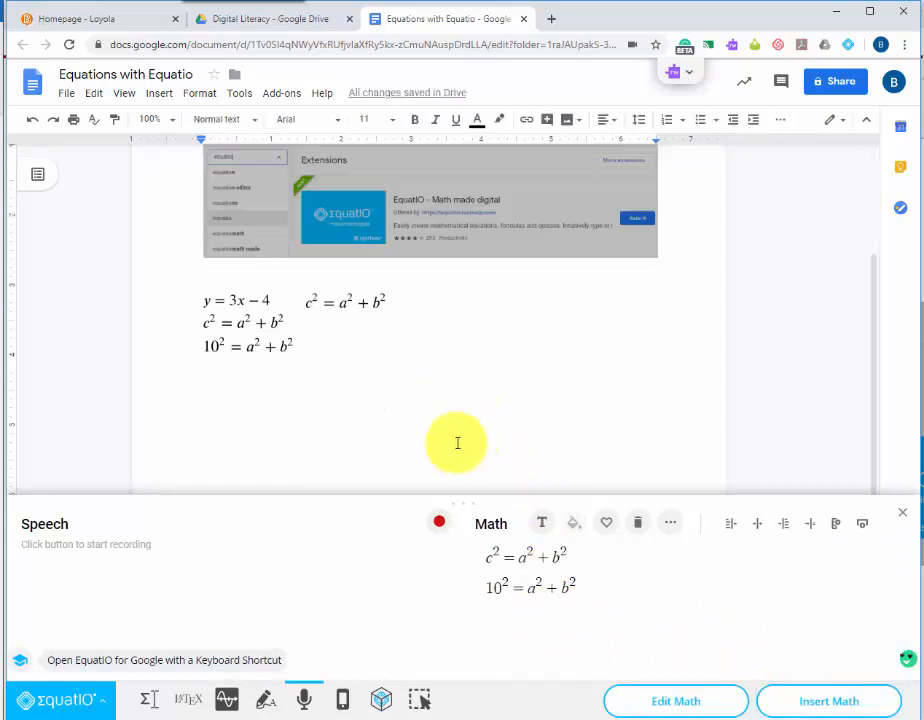
left_click(247, 330)
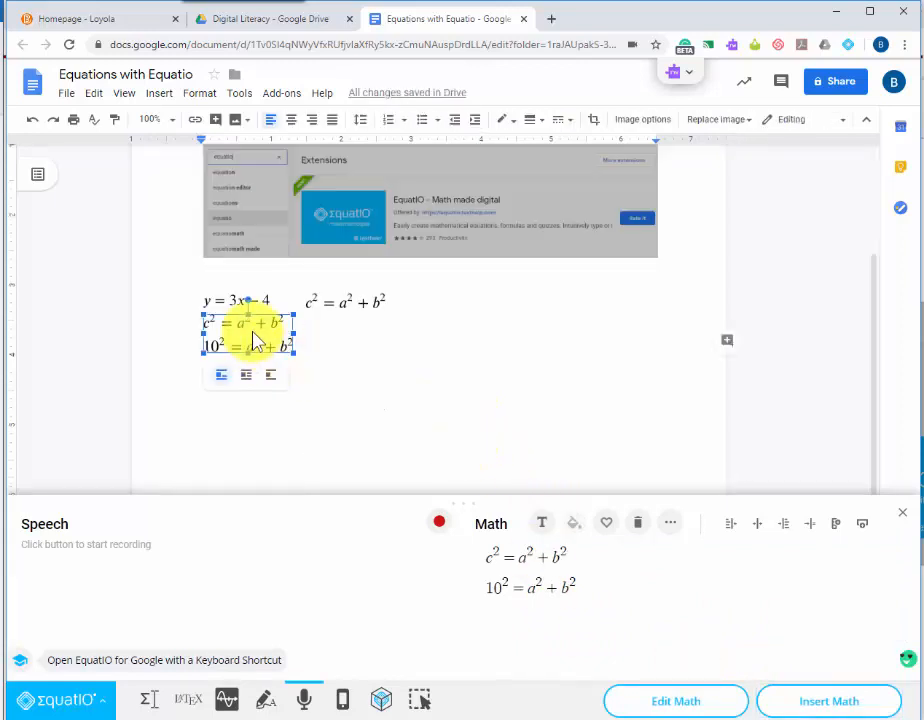
left_click(901, 511)
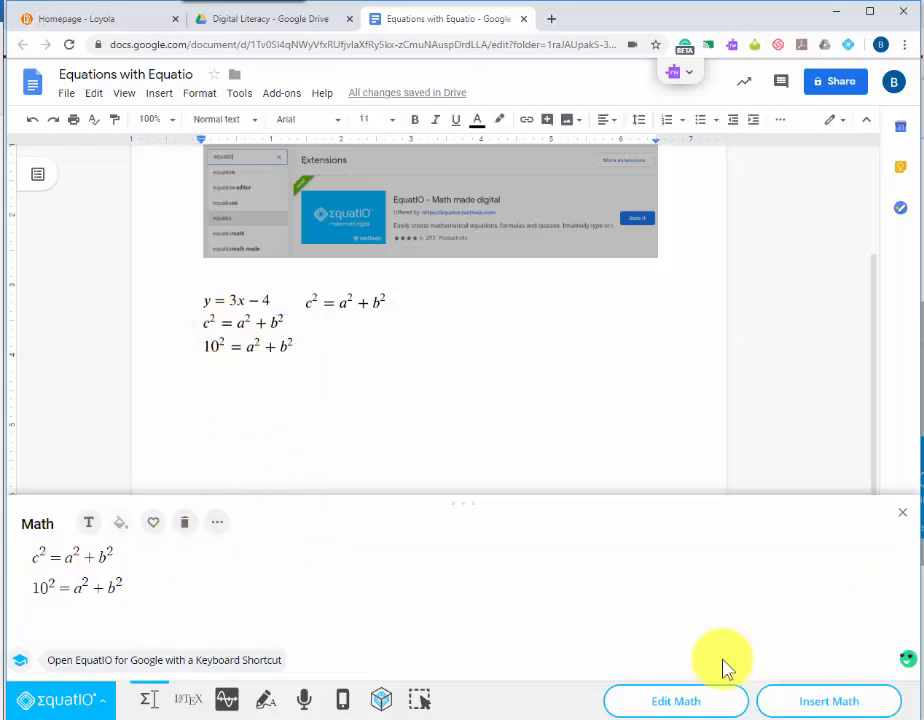
Handwrite 3x + 2 in EquatIO and insert it after 10² = a² + b²
left_click(265, 699)
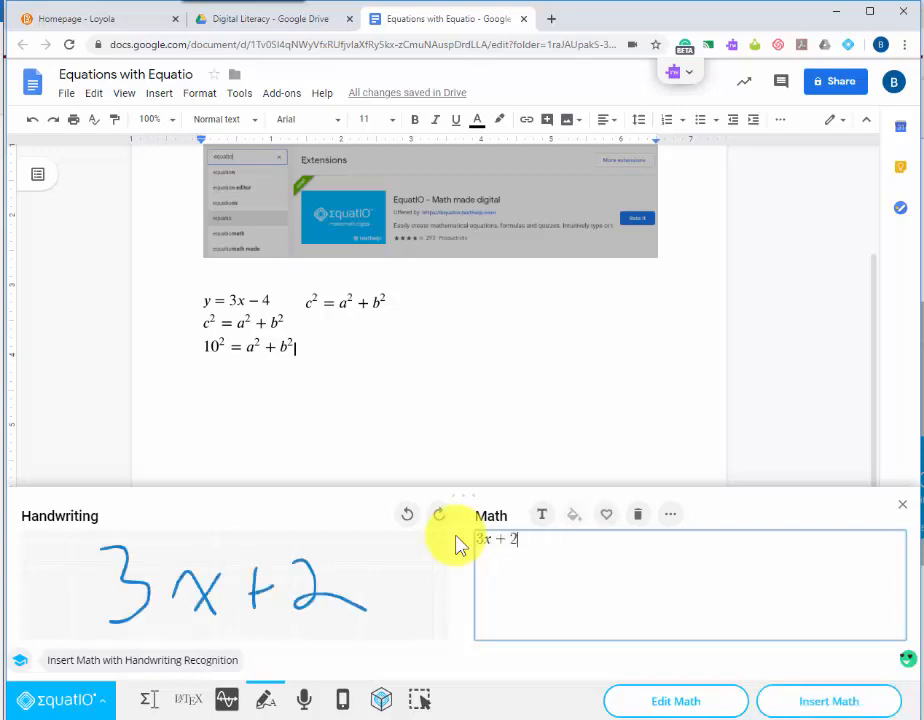
mouse_move(607, 665)
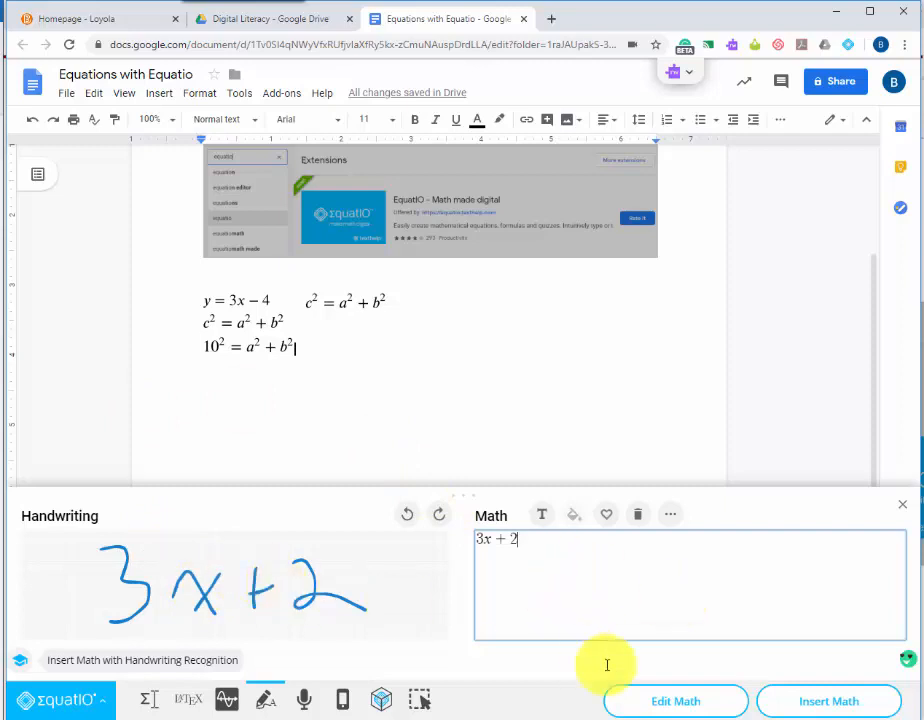
left_click(828, 700)
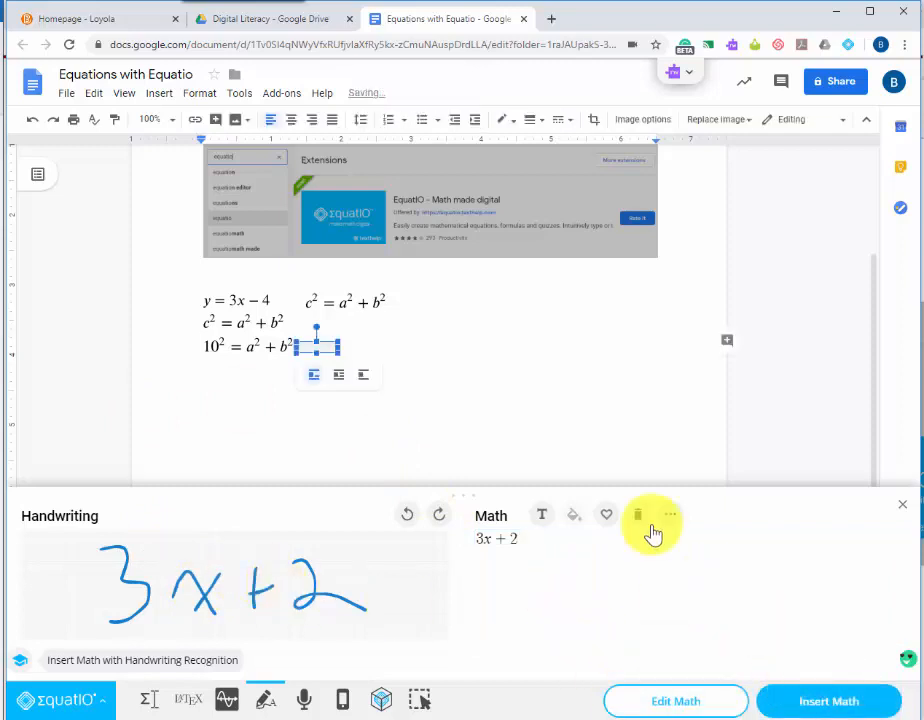
left_click(828, 700)
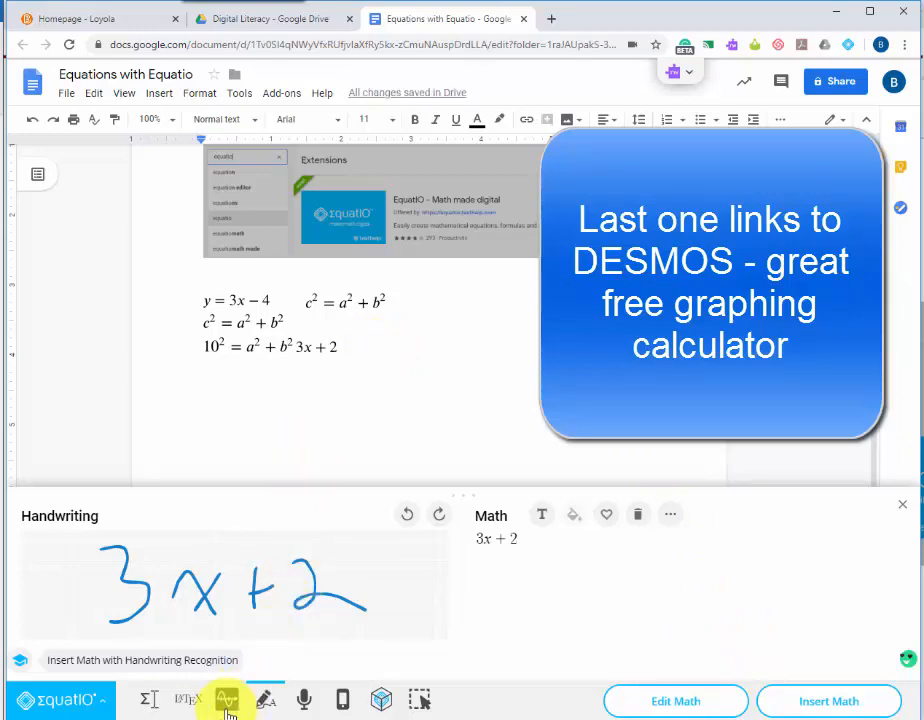
Plot y = (3x² − 2)/5 in the Desmos graph tool and insert the graph
left_click(226, 699)
type("y = 3x² − 2")
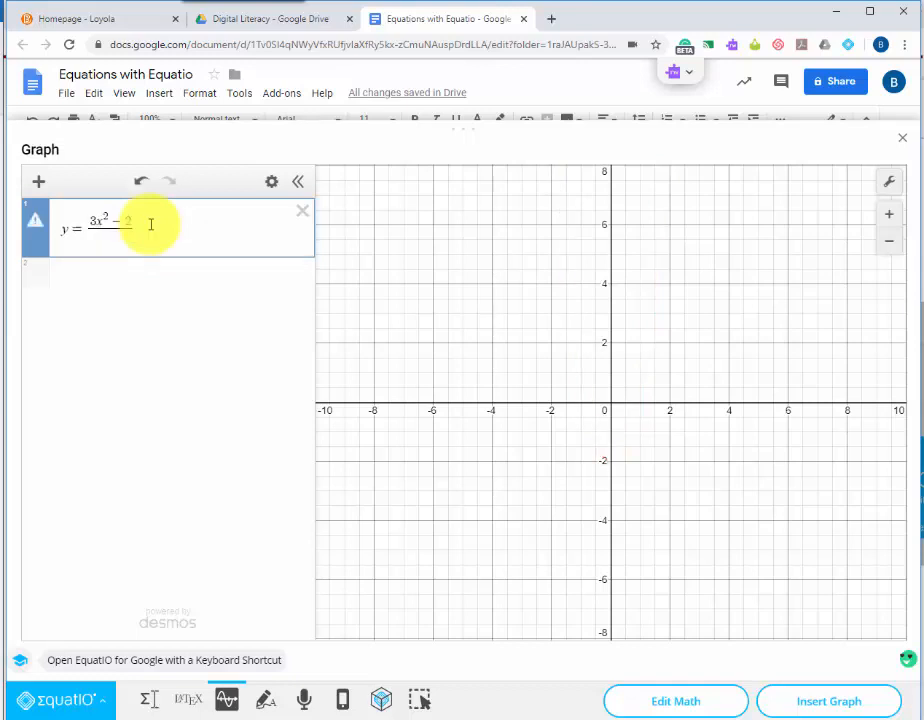
type("5")
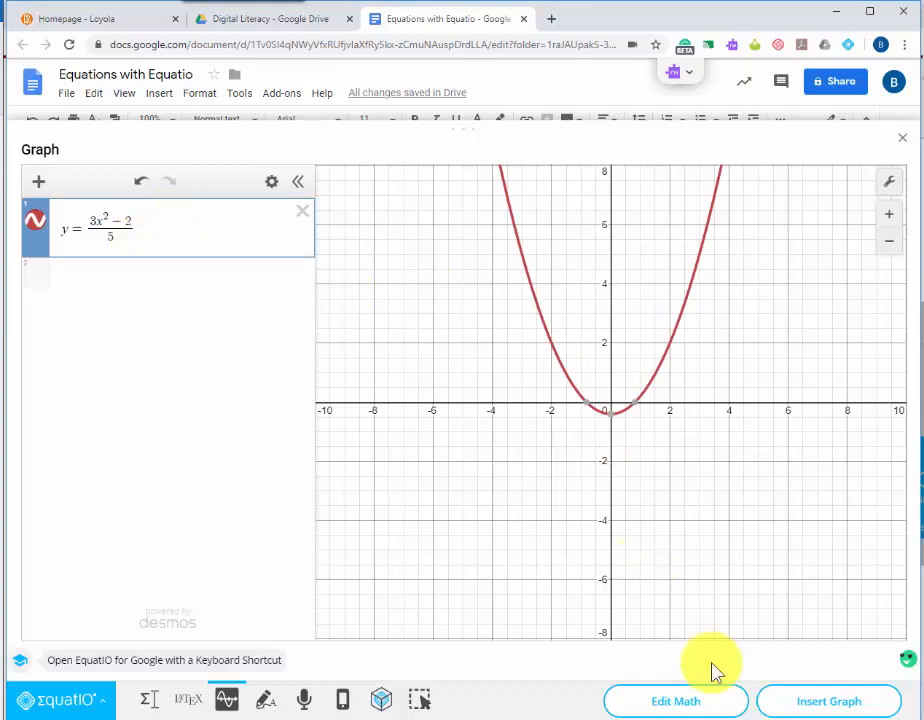
left_click(901, 137)
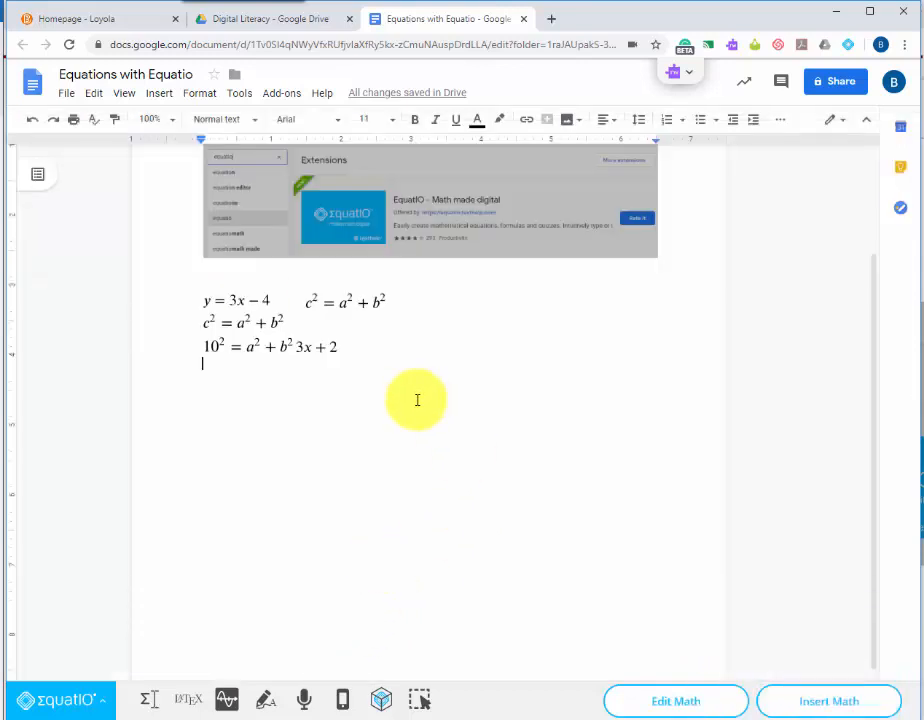